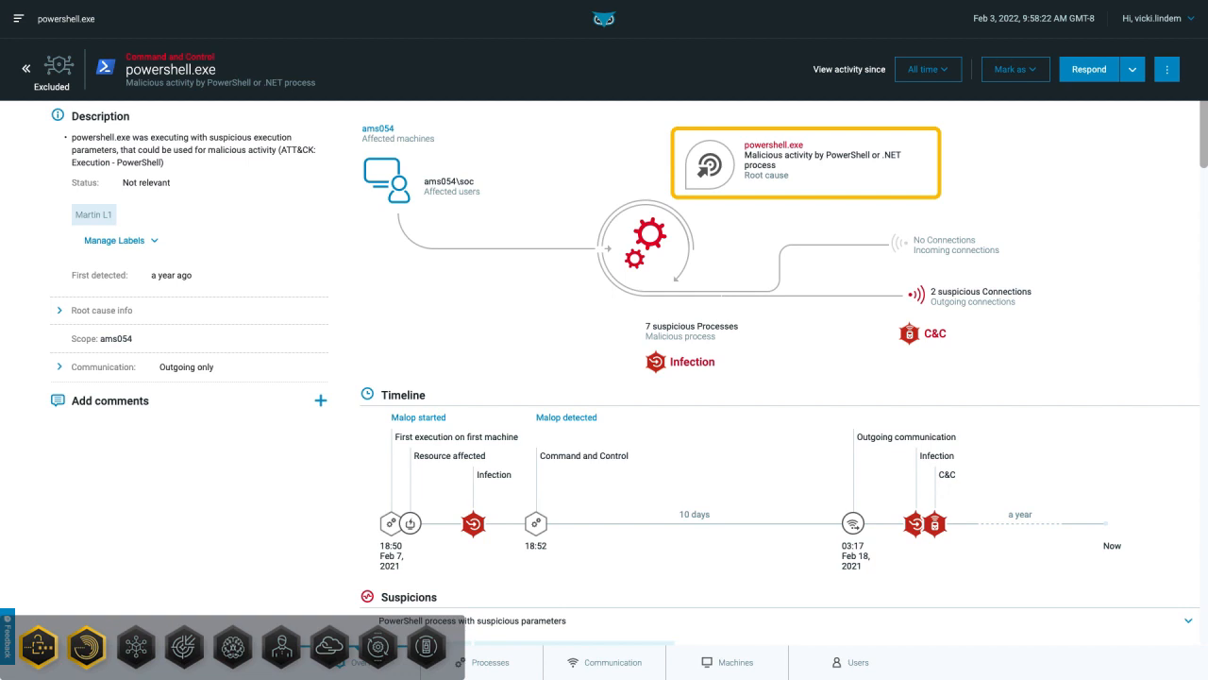
{"action": "mouse_move", "coordinate": [536, 674]}
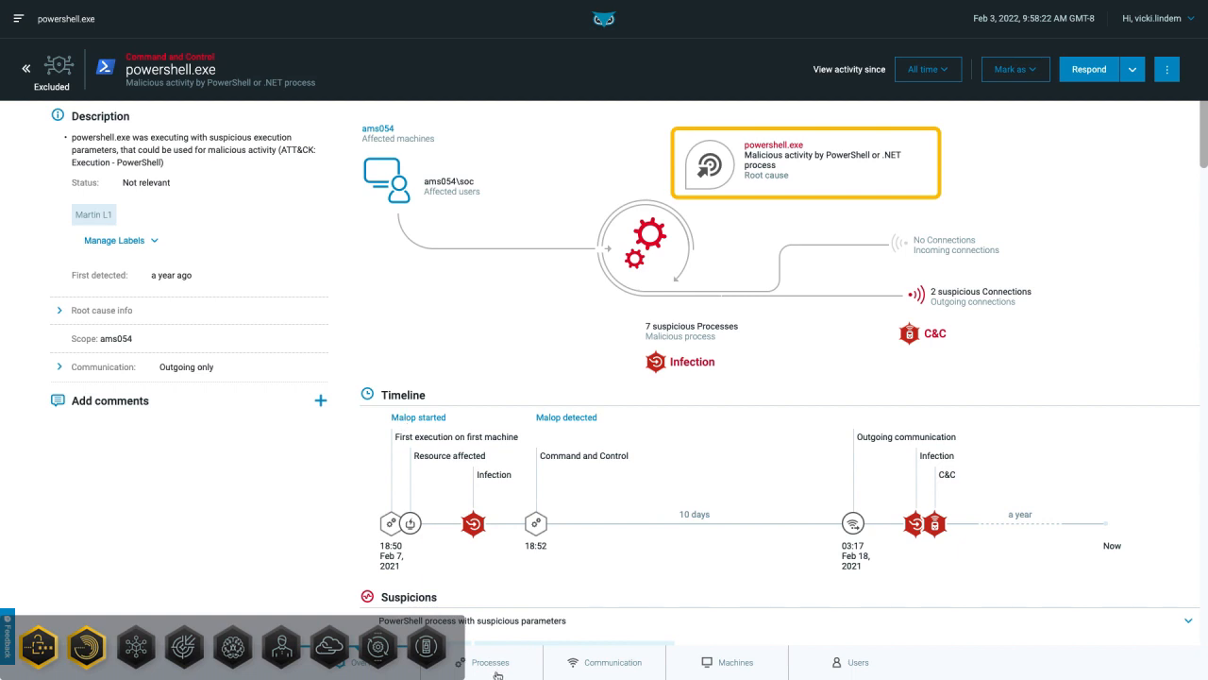
Step: Review the powershell.exe process command line and select its Test.Ps1 download URL
{"action": "left_click", "coordinate": [491, 660]}
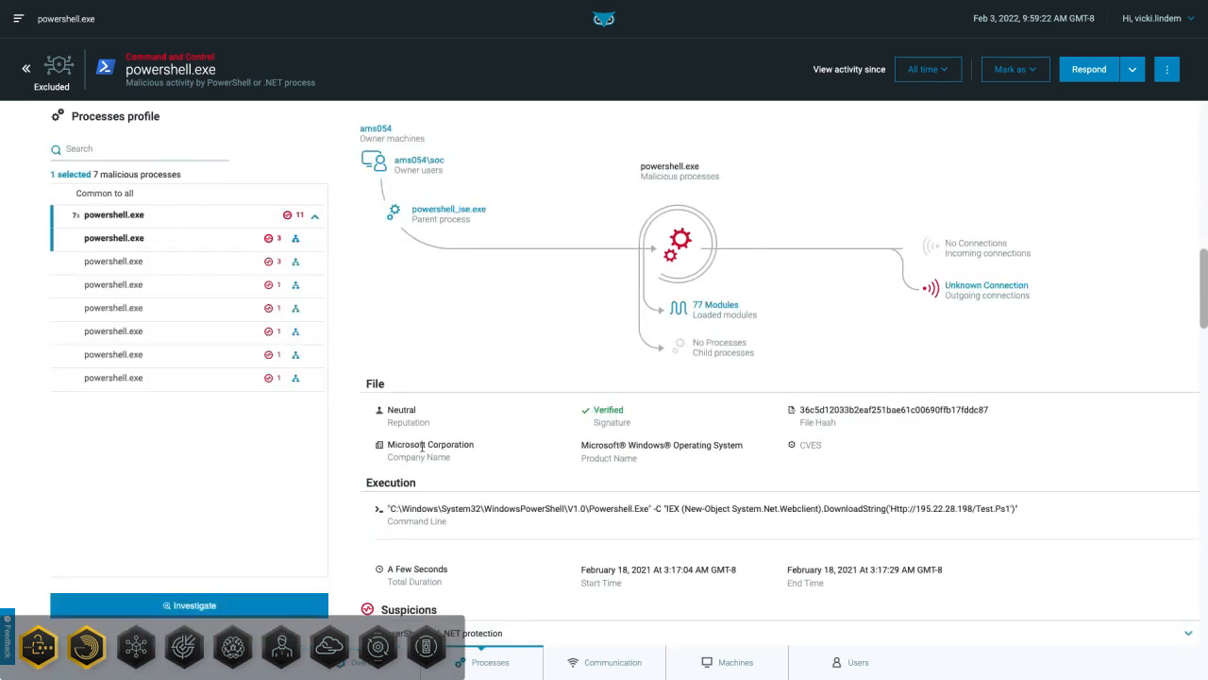
{"action": "mouse_move", "coordinate": [582, 524]}
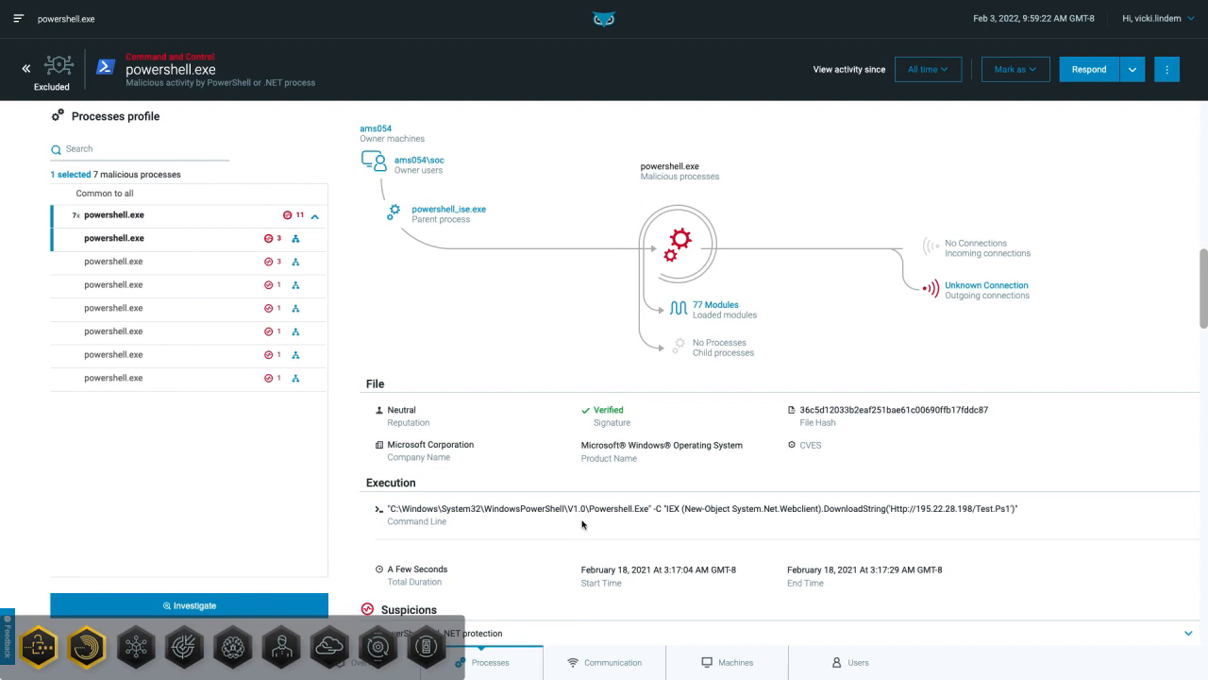
{"action": "mouse_move", "coordinate": [1019, 519]}
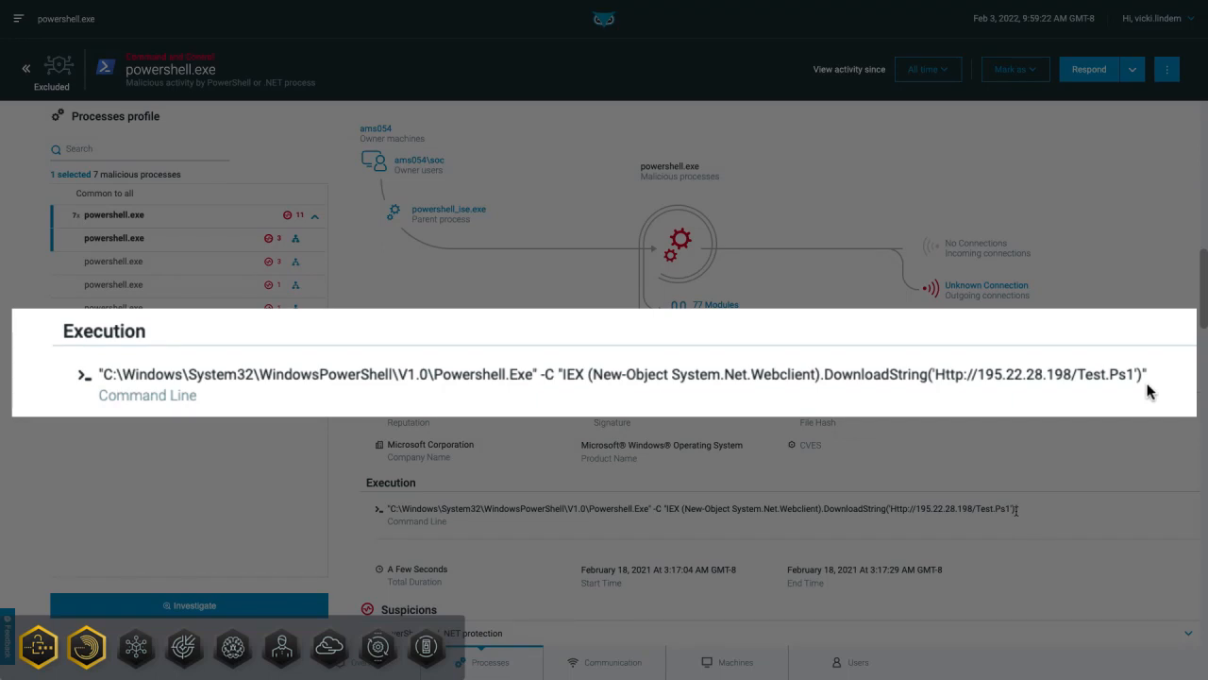
{"action": "left_click_drag", "start_coordinate": [816, 374], "coordinate": [1148, 374]}
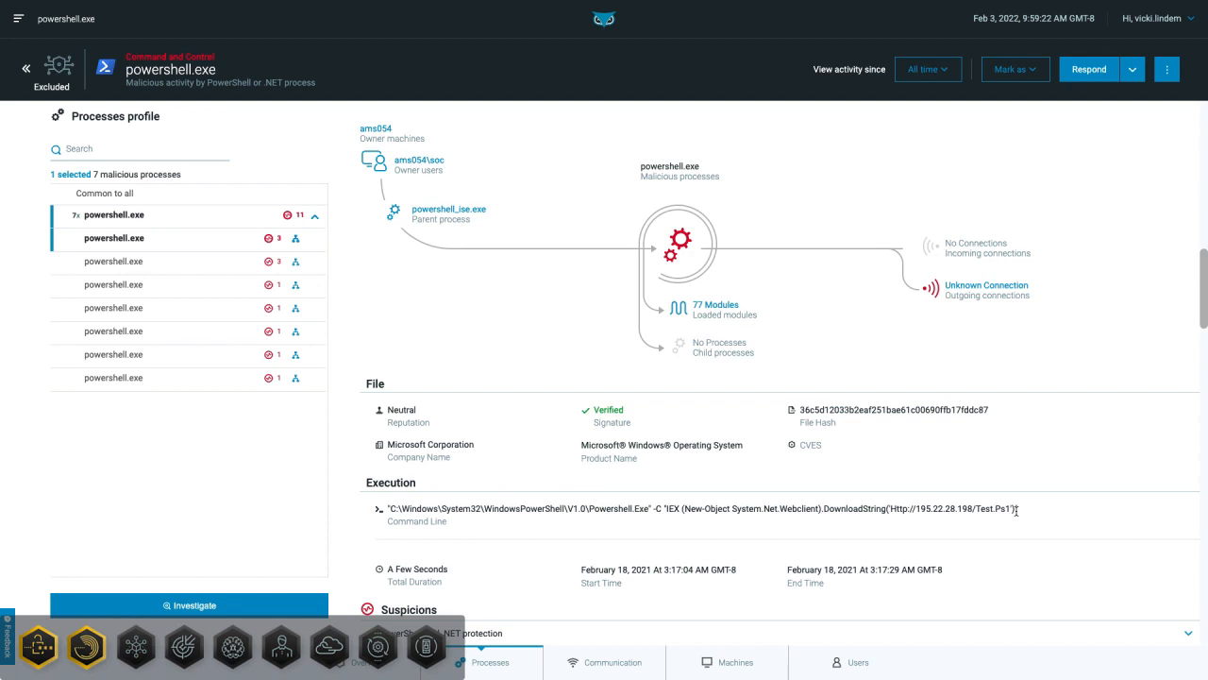
Step: Create rule 'Legitimate powershell usage exclusion' with root cause Malicious activity by PowerShell or .NET process
{"action": "left_click", "coordinate": [419, 166]}
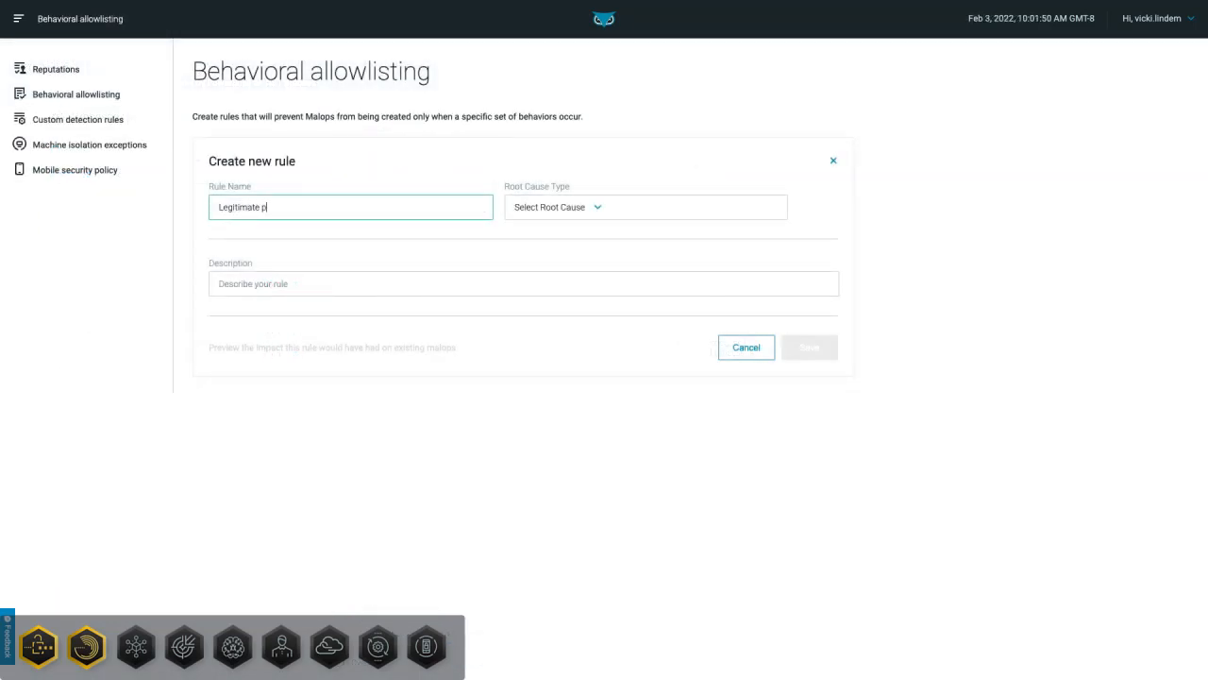
{"action": "type", "text": "owershell usage exclusion"}
{"action": "type", "text": "malicious"}
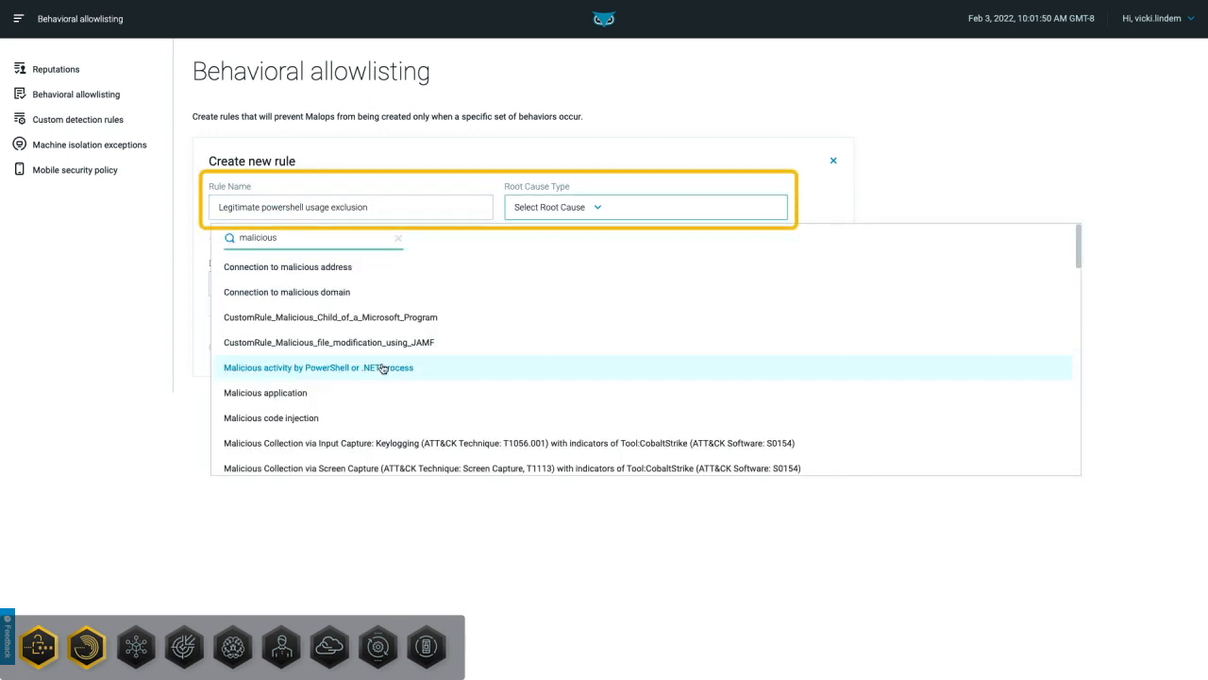
{"action": "left_click", "coordinate": [317, 367]}
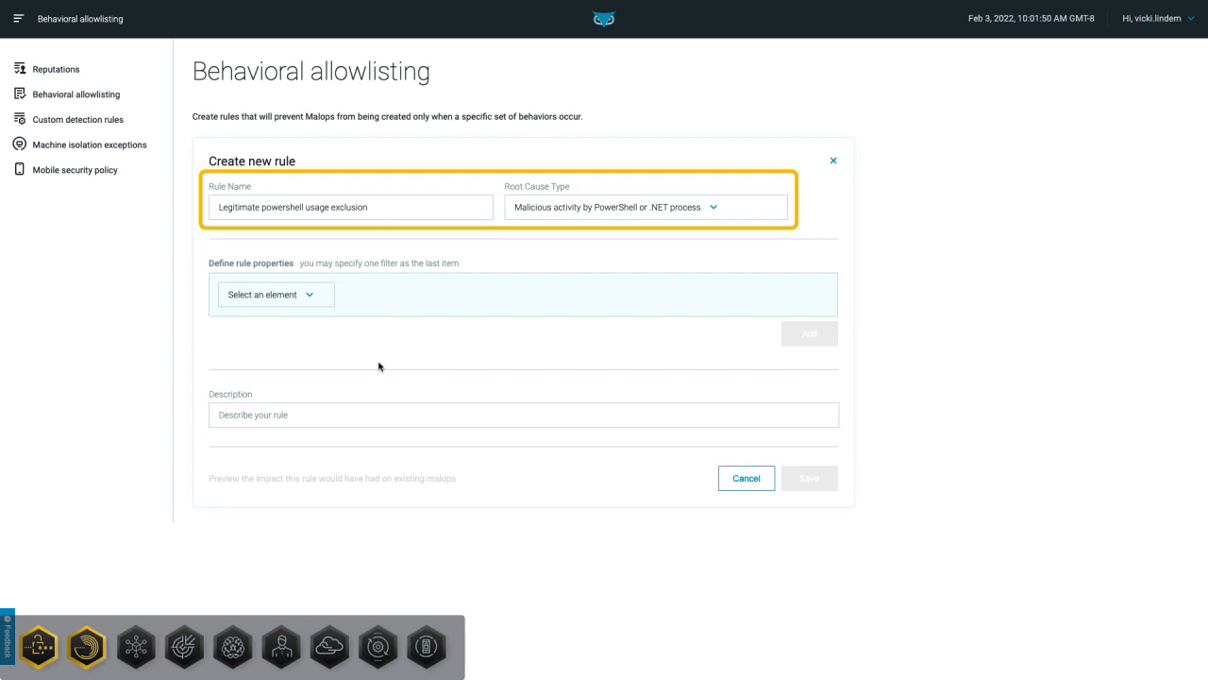
{"action": "mouse_move", "coordinate": [373, 368]}
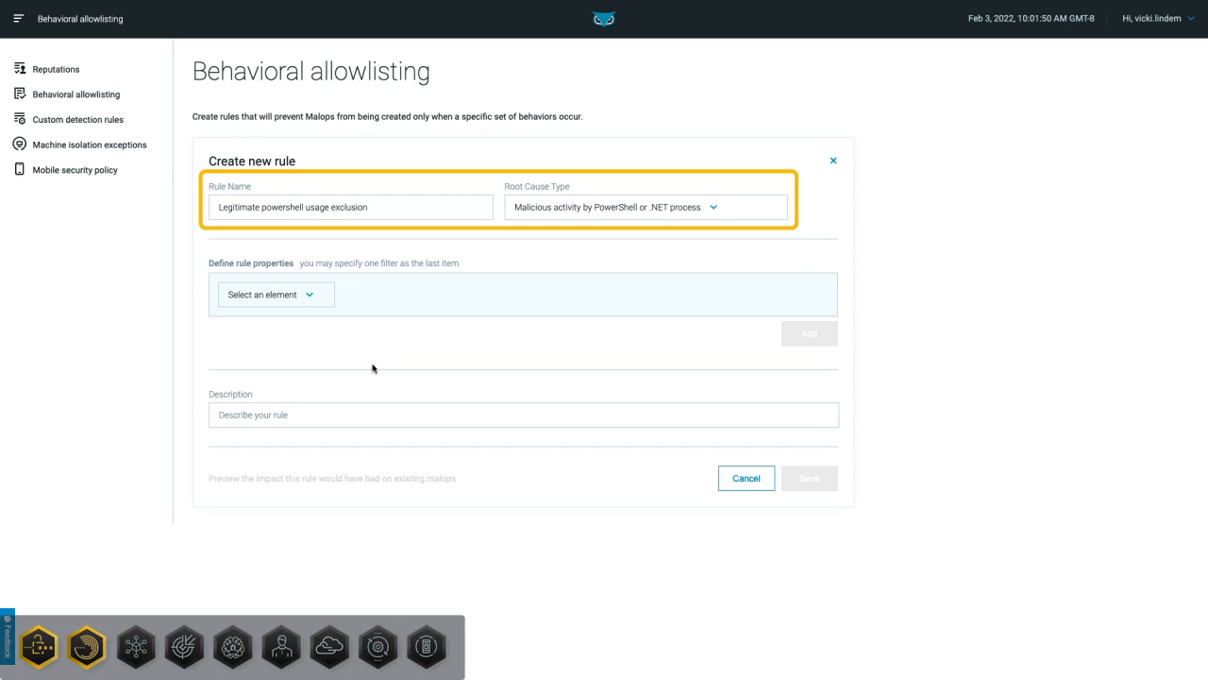
{"action": "mouse_move", "coordinate": [301, 302]}
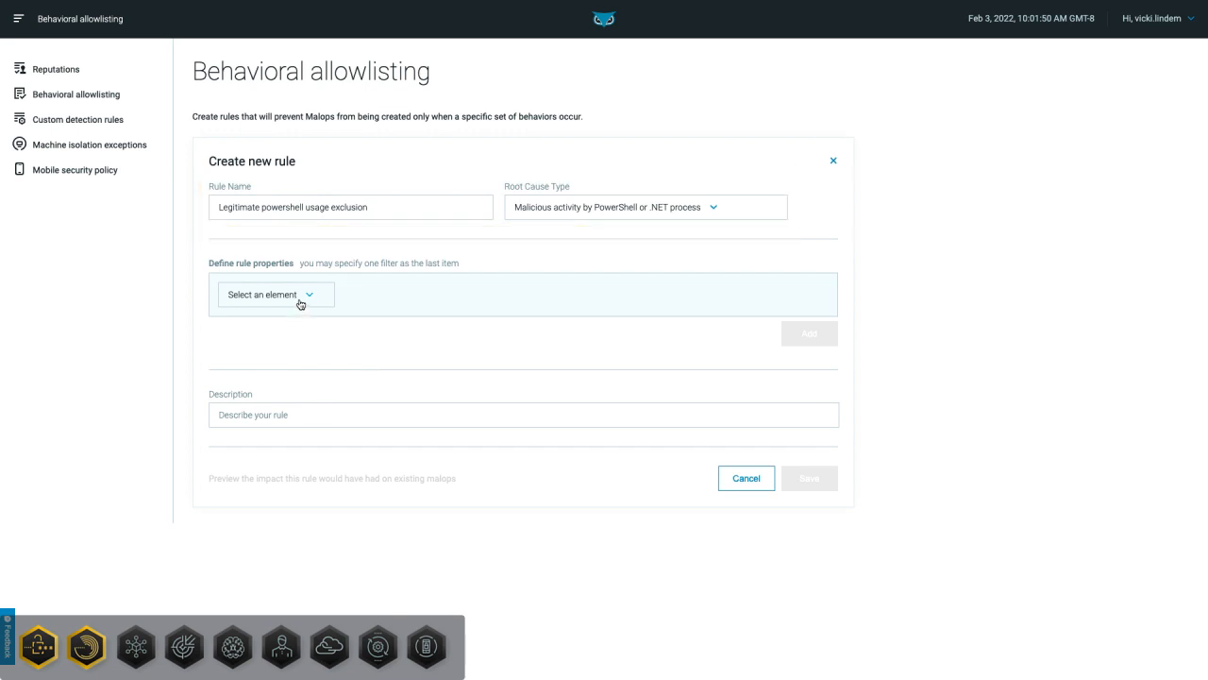
{"action": "left_click", "coordinate": [274, 295]}
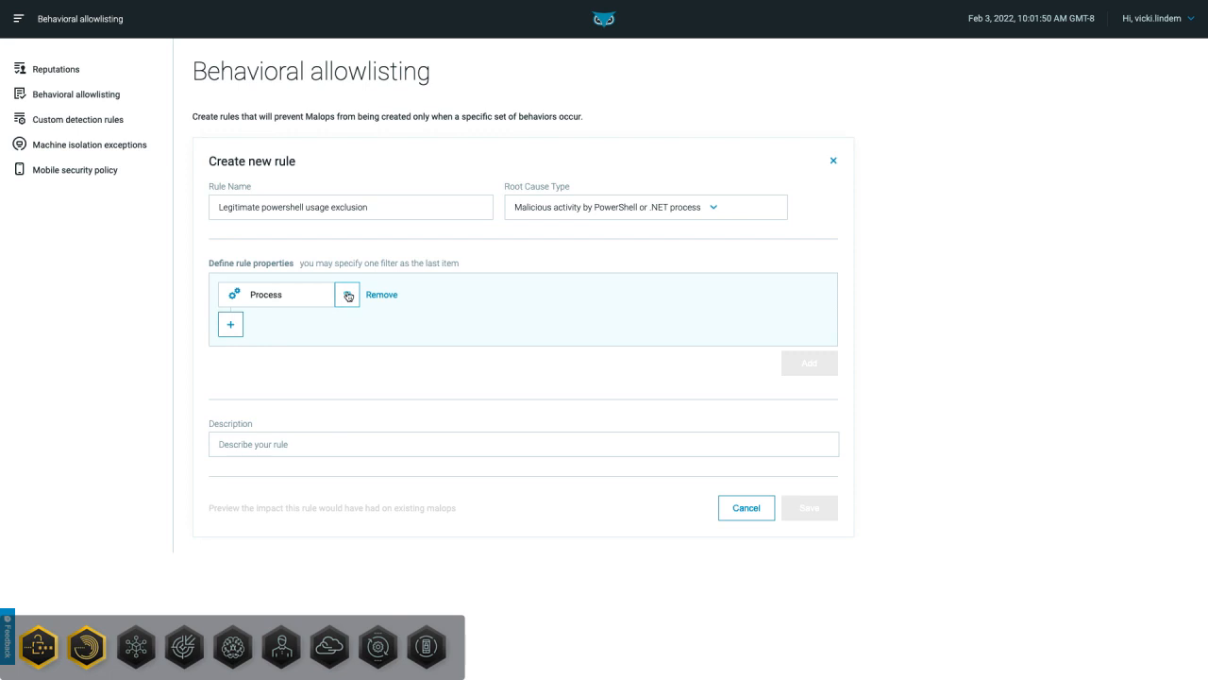
{"action": "type", "text": "Http://195.22.28.198/Test.Ps1"}
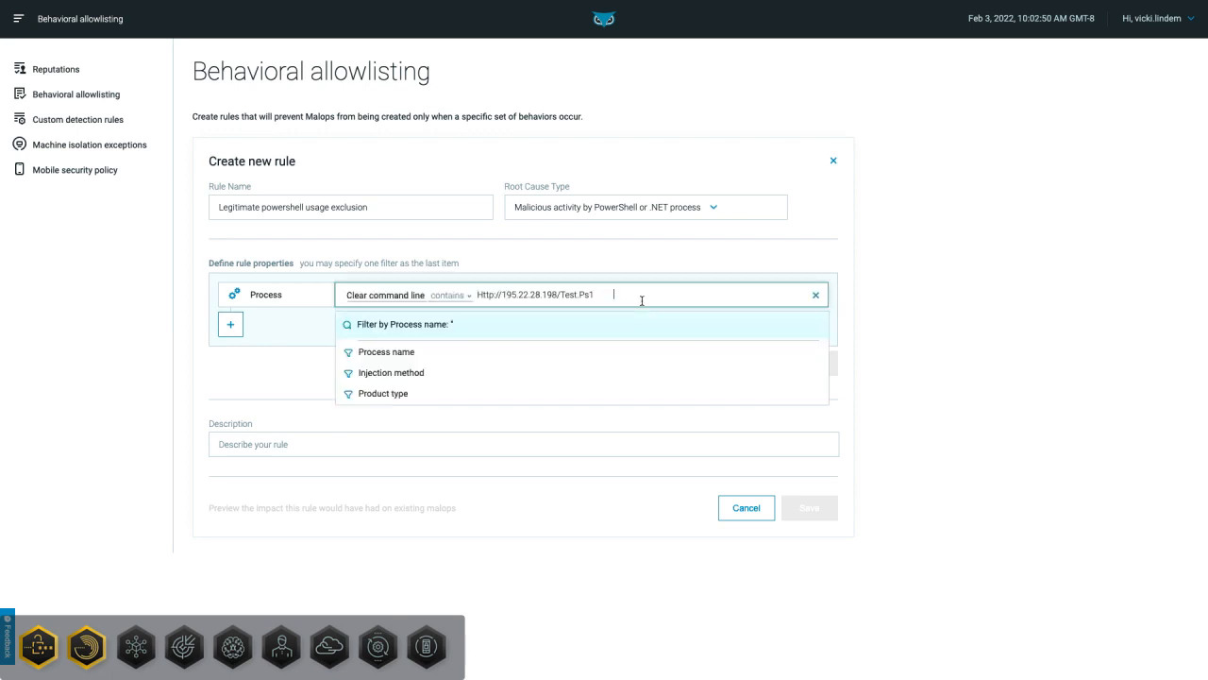
{"action": "left_click", "coordinate": [386, 351]}
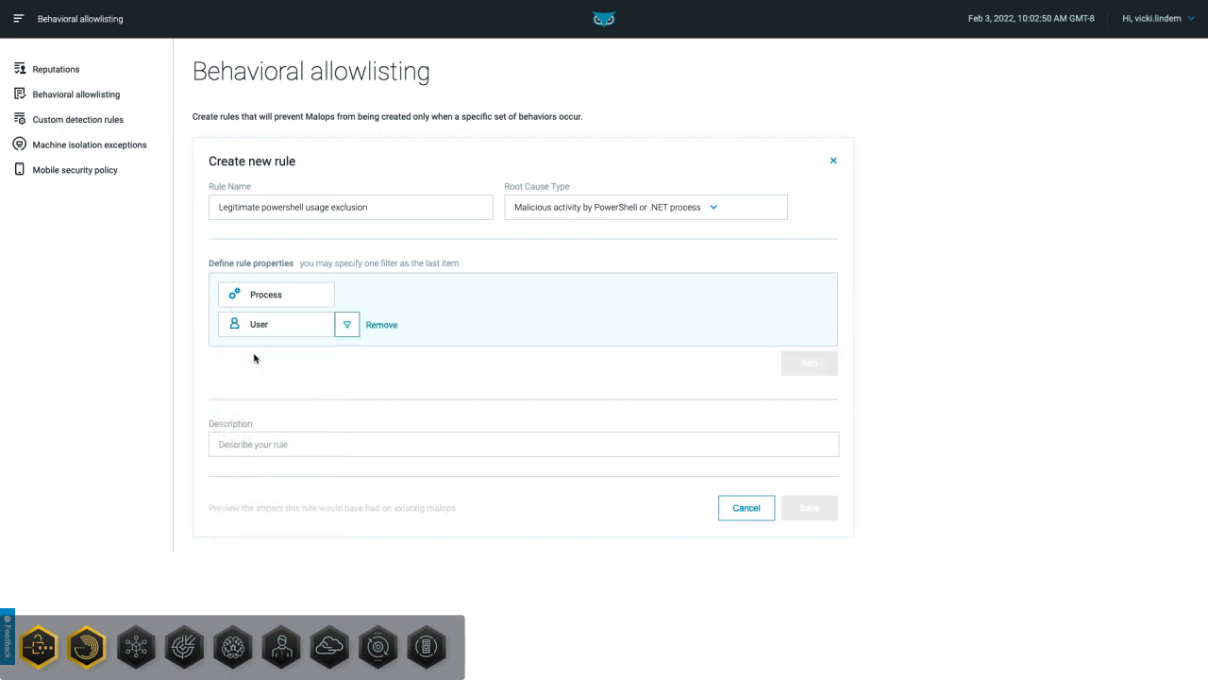
{"action": "type", "text": "ams054\\soc"}
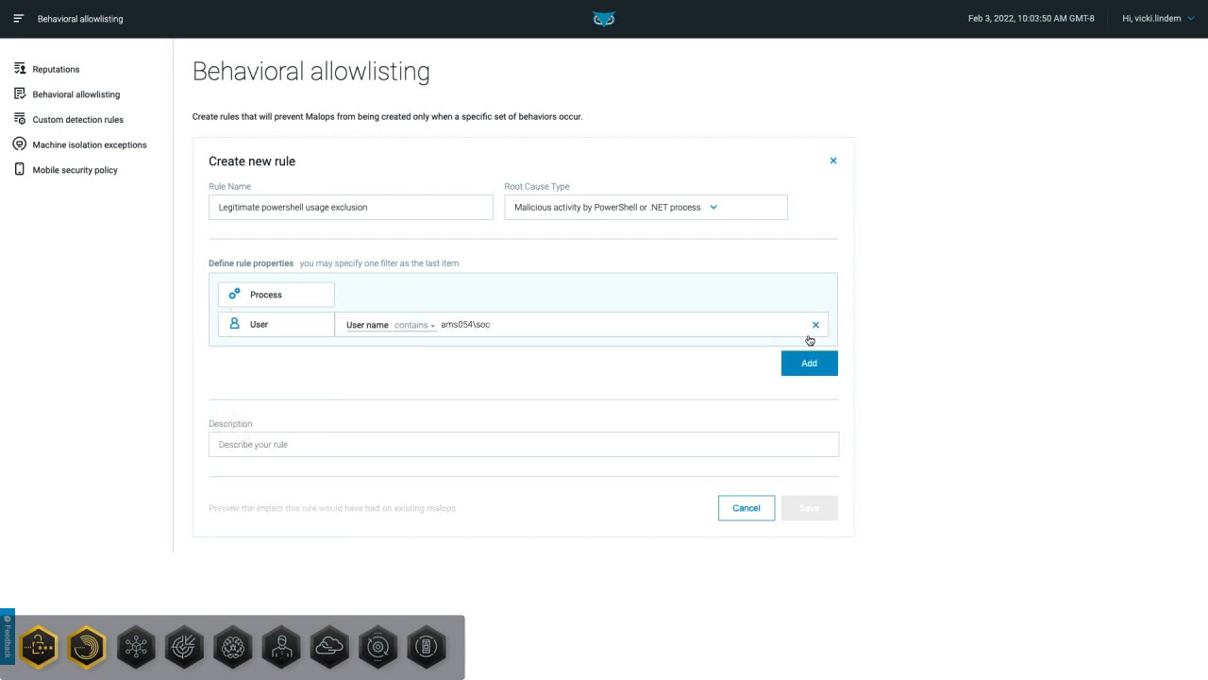
{"action": "left_click", "coordinate": [808, 363]}
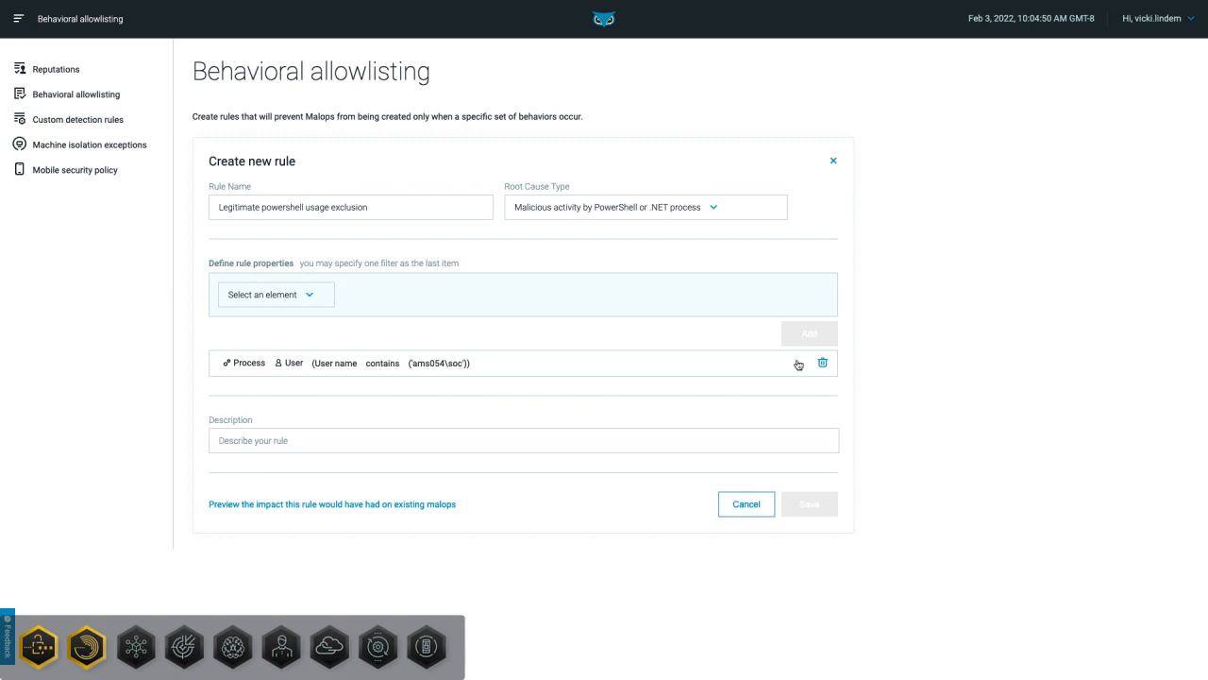
Step: Start a second Process property with an Owner machine element, filtering for Sensor group ('se')
{"action": "left_click", "coordinate": [275, 295]}
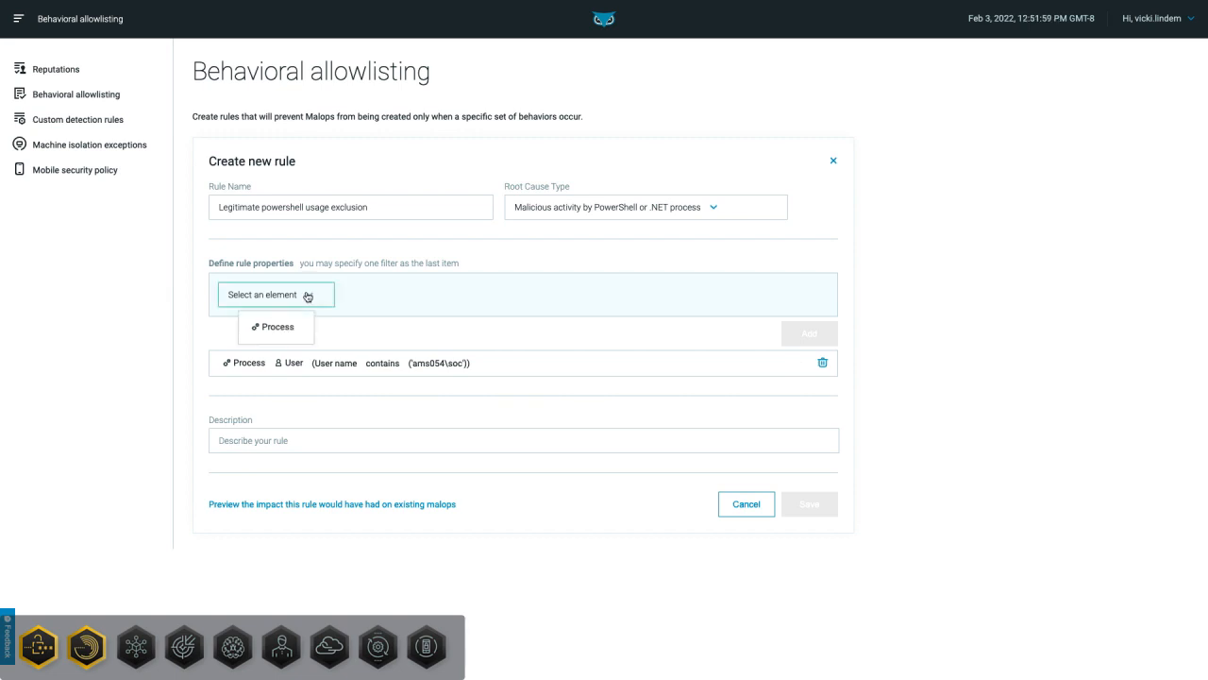
{"action": "left_click", "coordinate": [276, 325]}
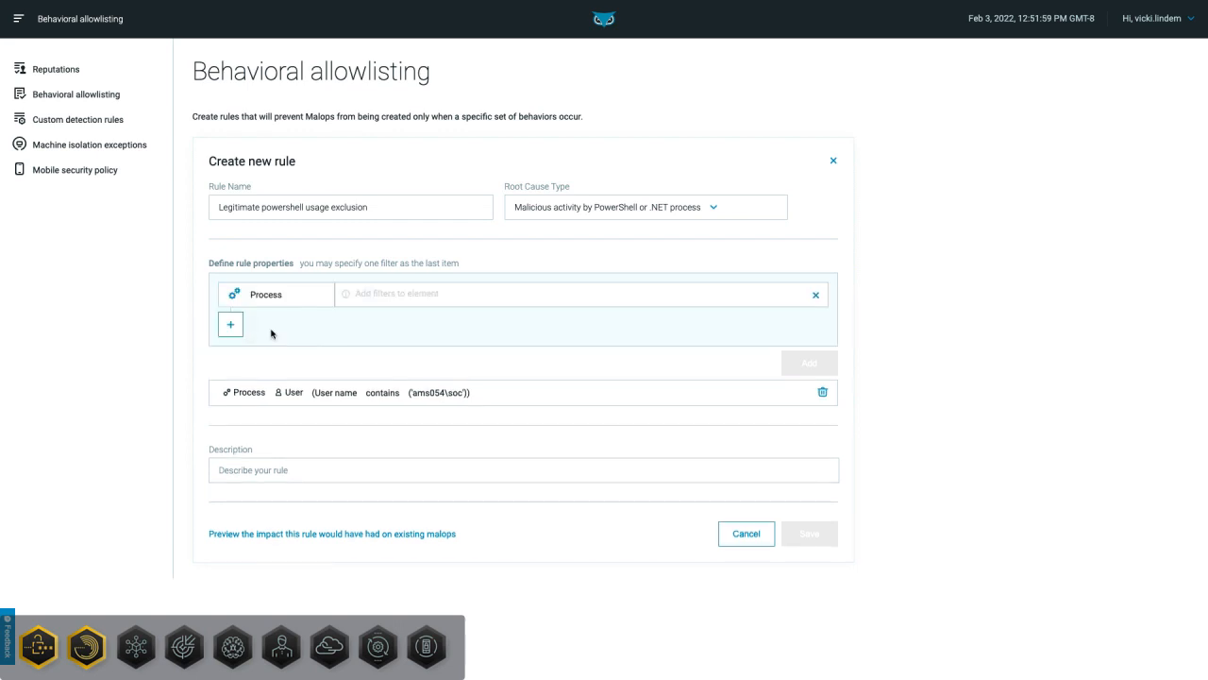
{"action": "left_click", "coordinate": [231, 324]}
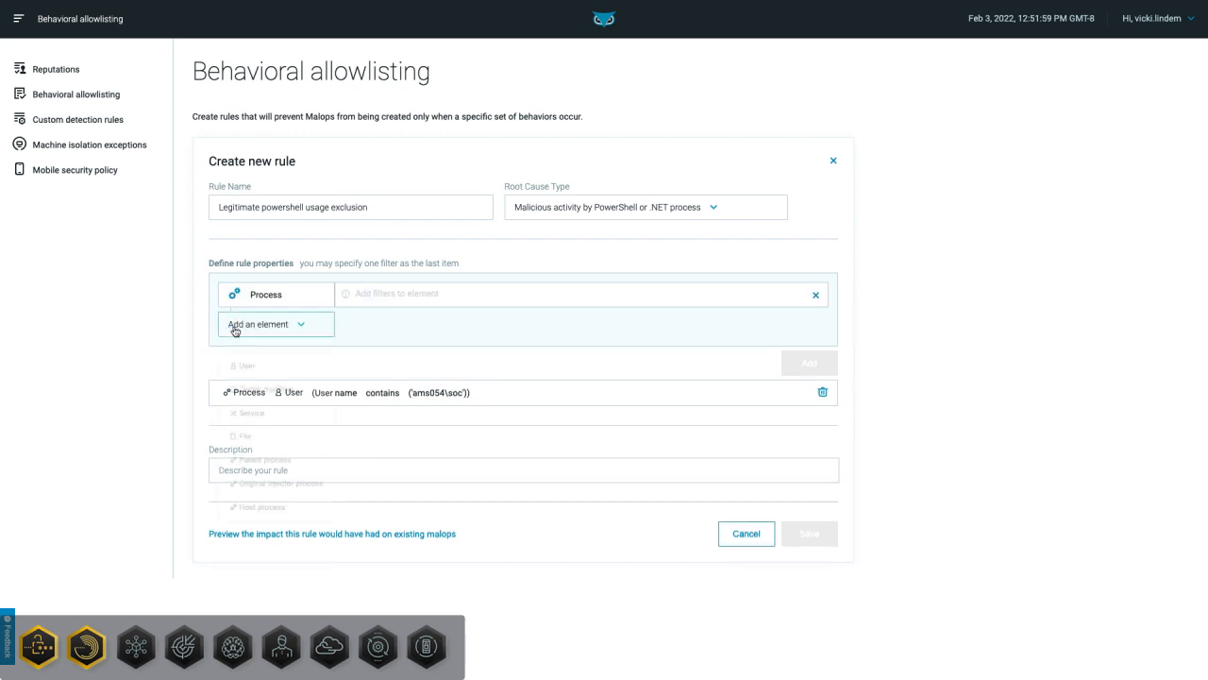
{"action": "left_click", "coordinate": [274, 325]}
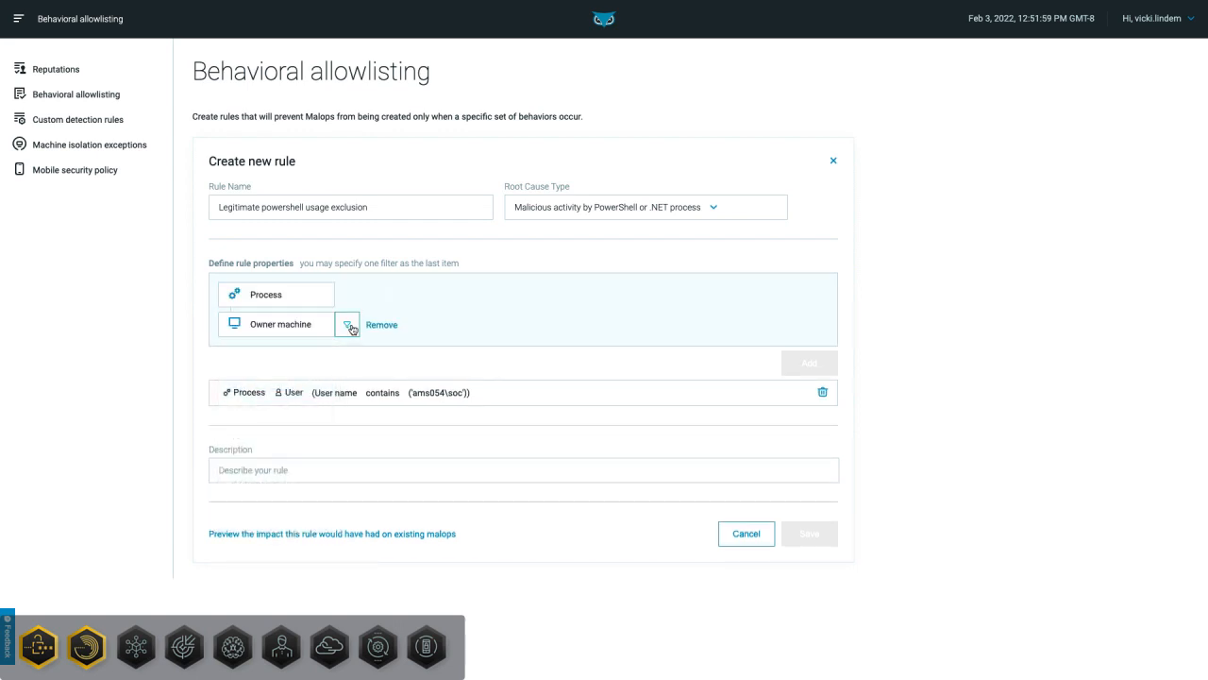
{"action": "type", "text": "se"}
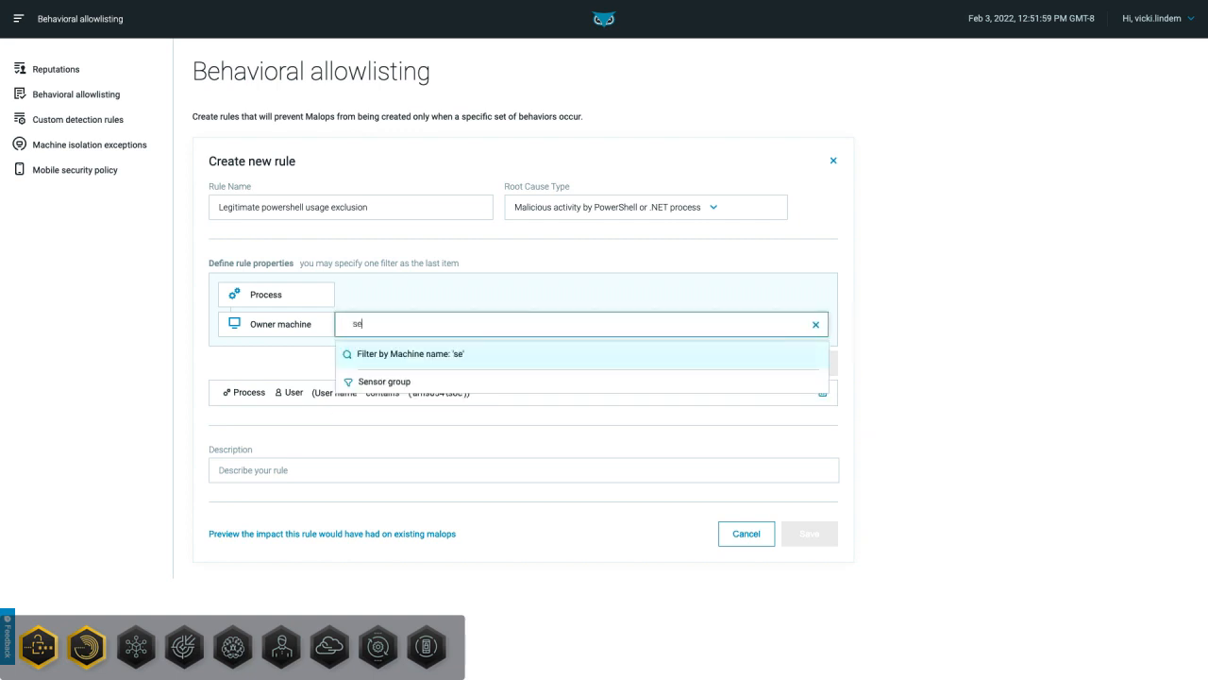